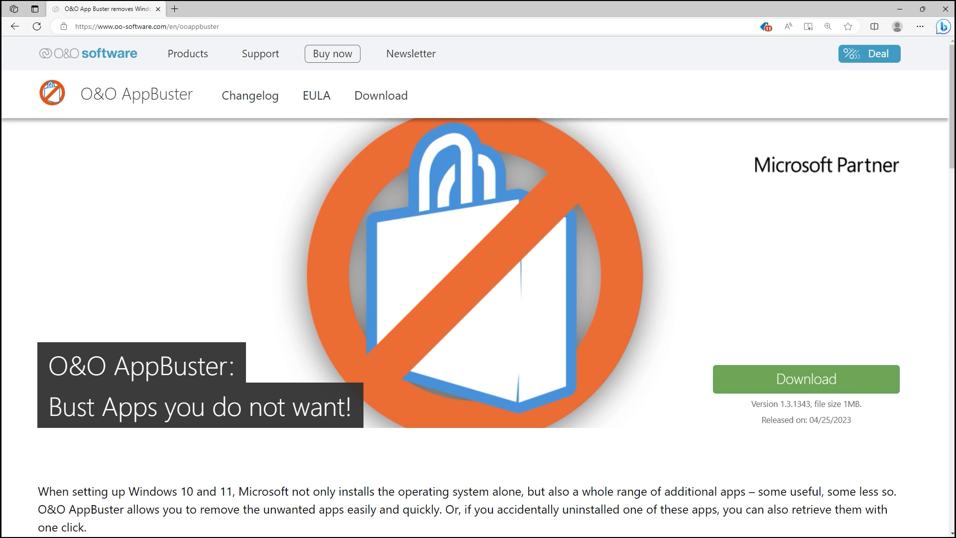
Step: Scroll the apps list and uncheck every app
scroll("down", 3)
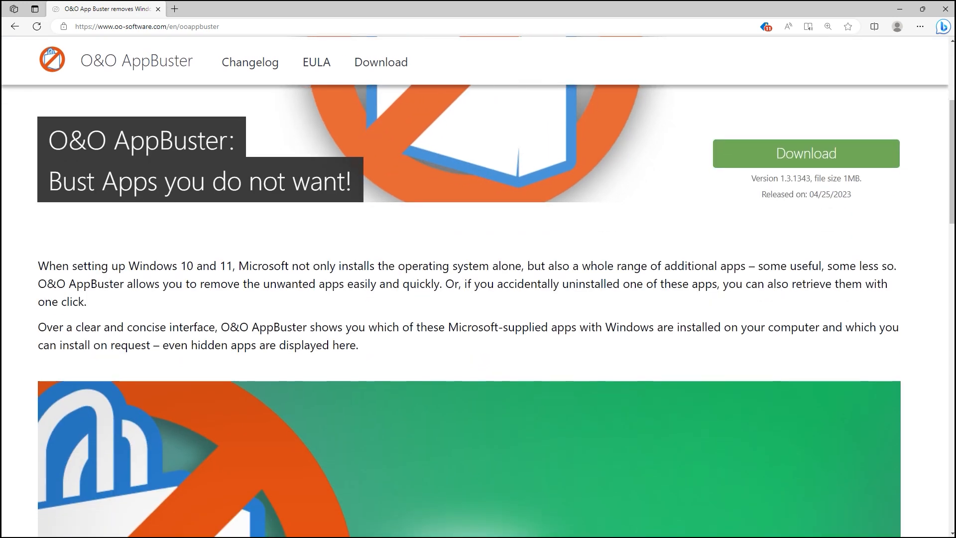
scroll("down", 3)
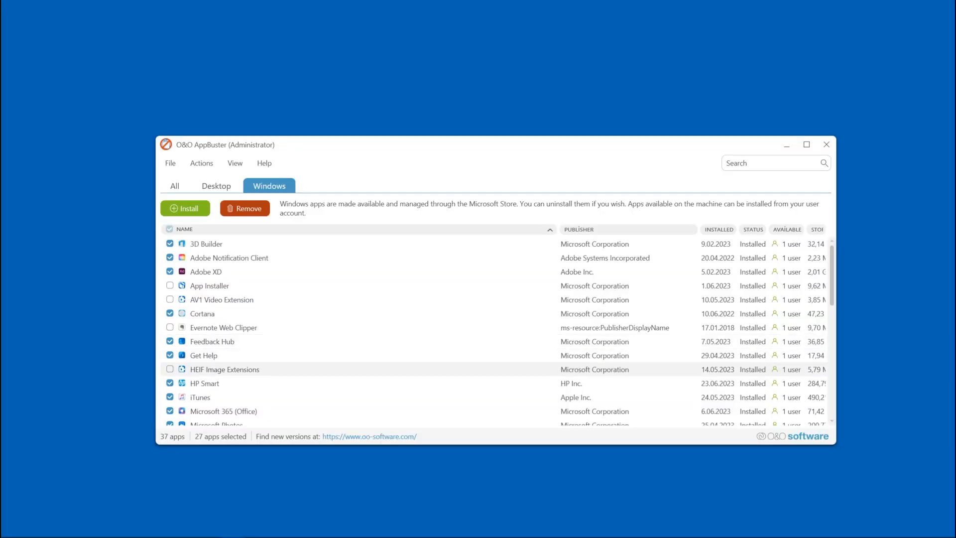
scroll("down", 3)
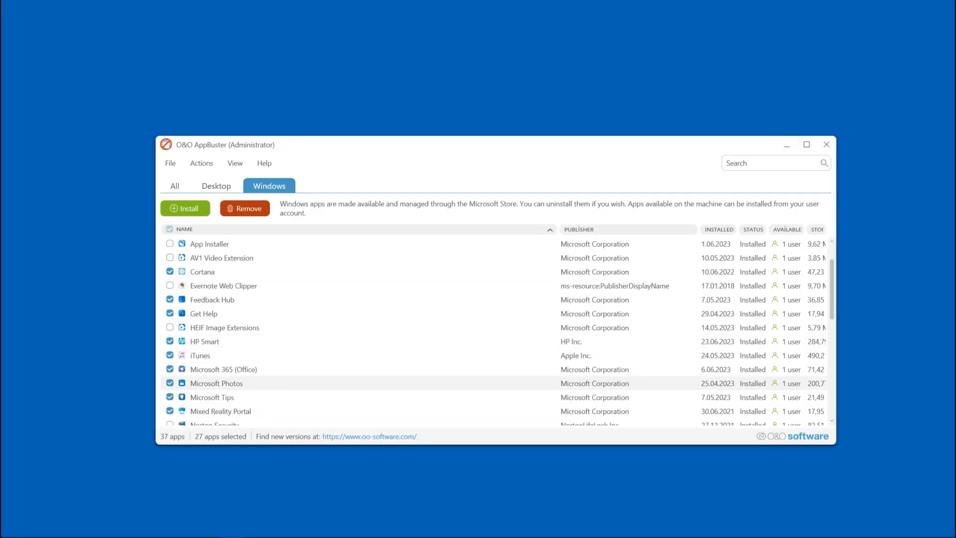
scroll("down", 3)
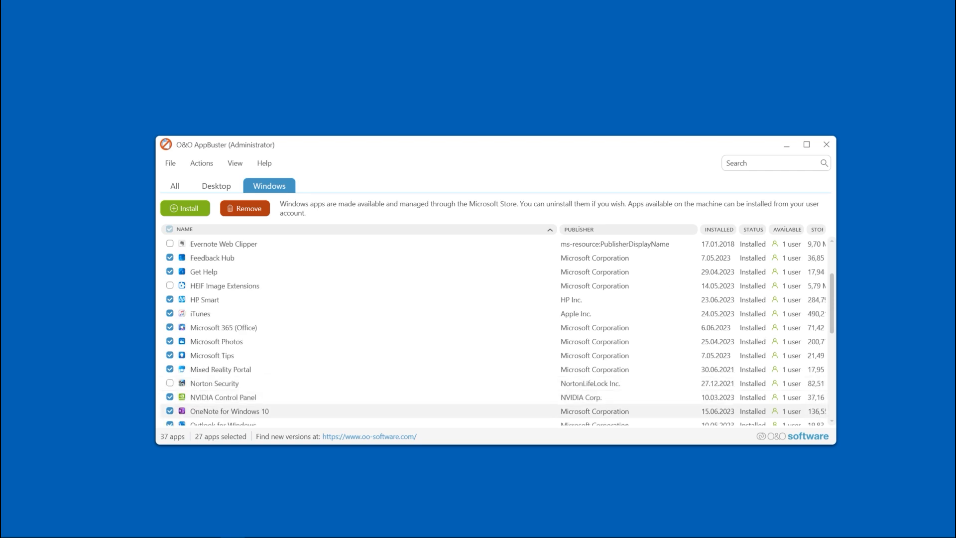
scroll("down", 3)
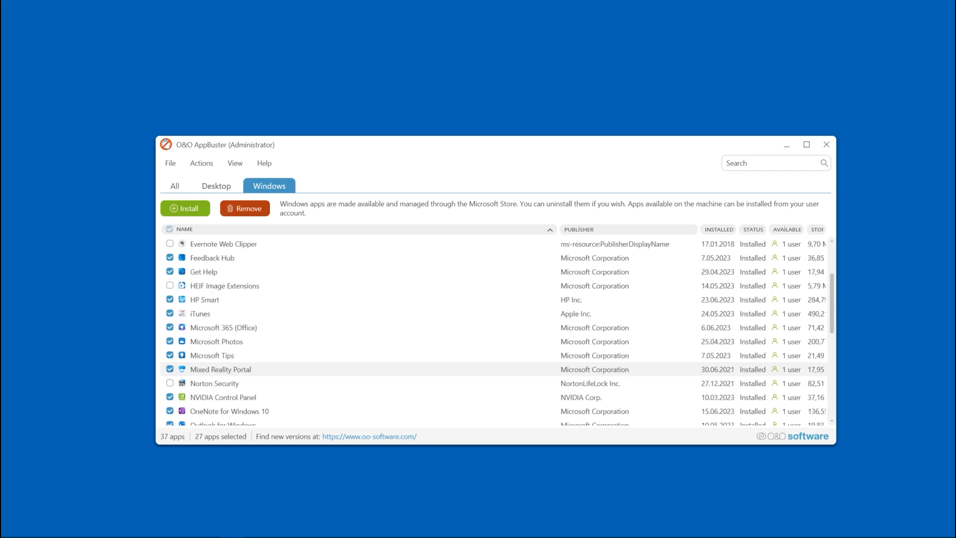
left_click(201, 162)
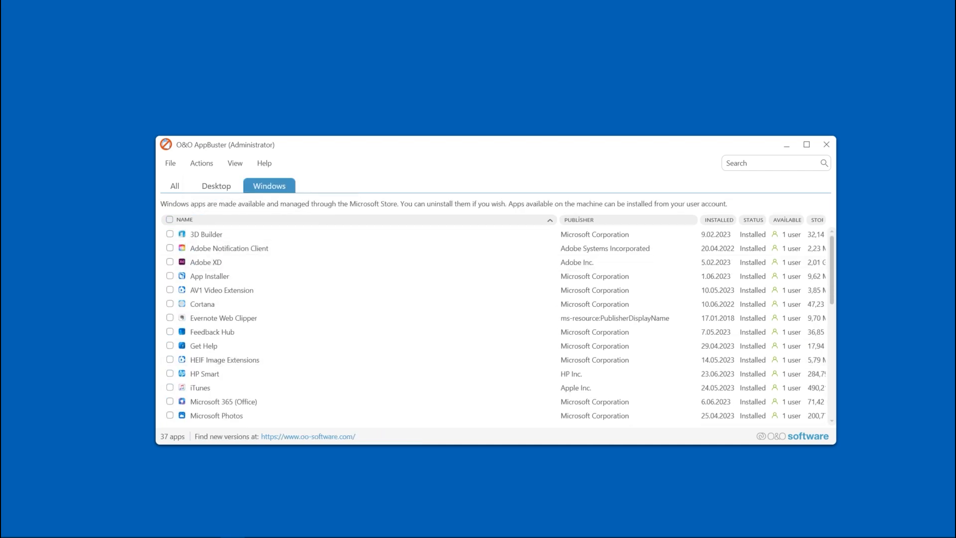
left_click(201, 163)
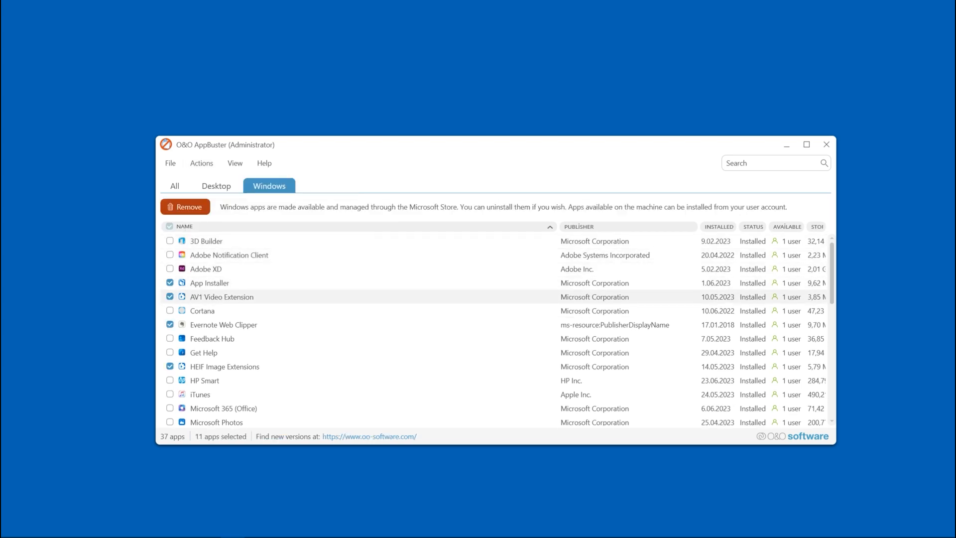
Step: Clear the whole app selection with Actions > Reset selection
scroll("down", 3)
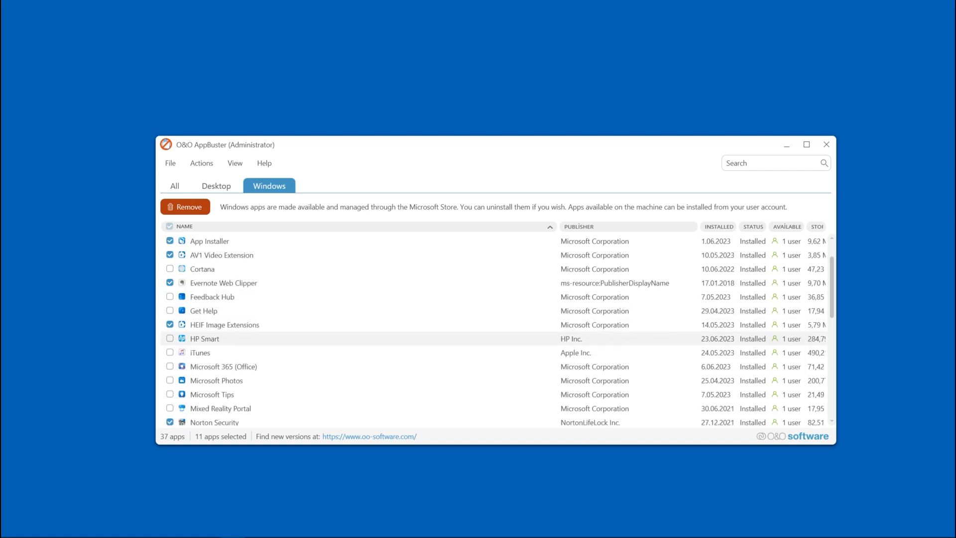
scroll("down", 3)
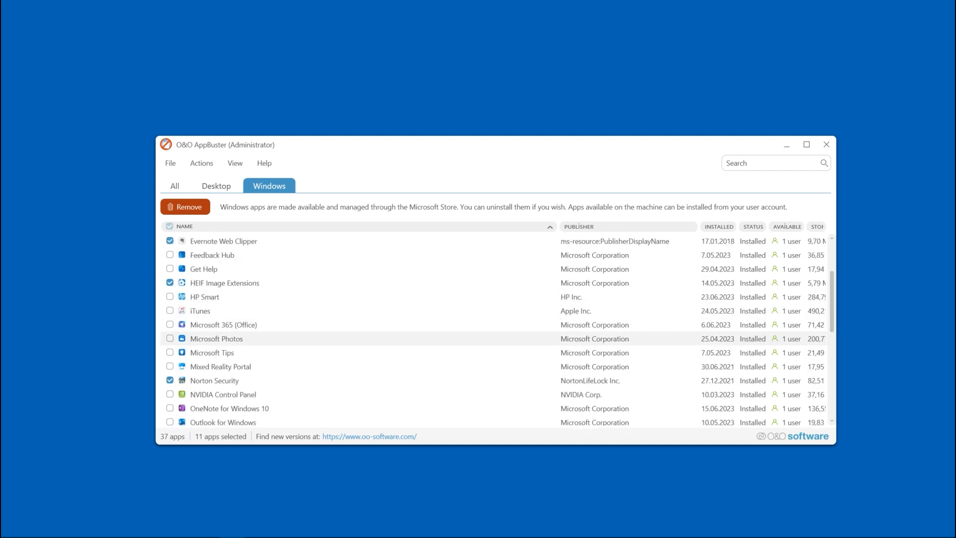
left_click(201, 162)
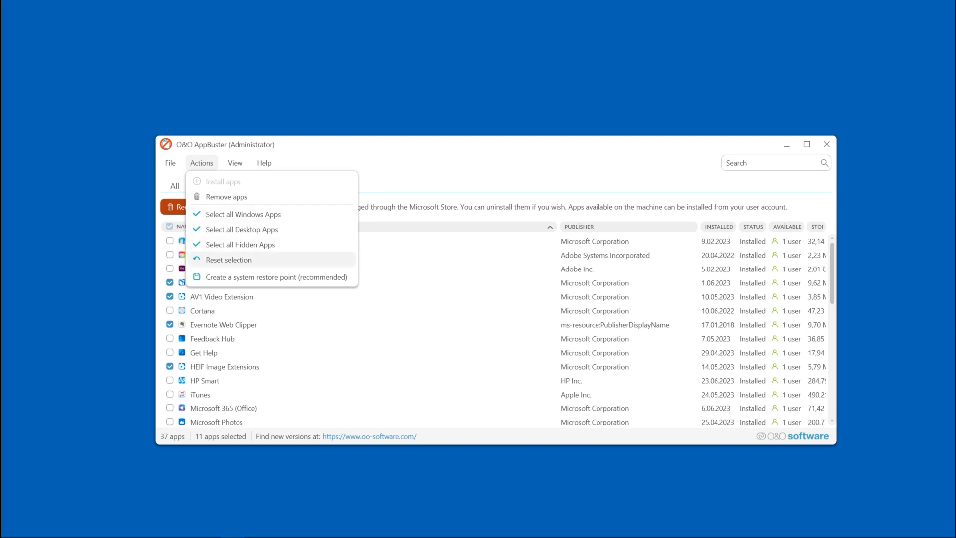
left_click(228, 259)
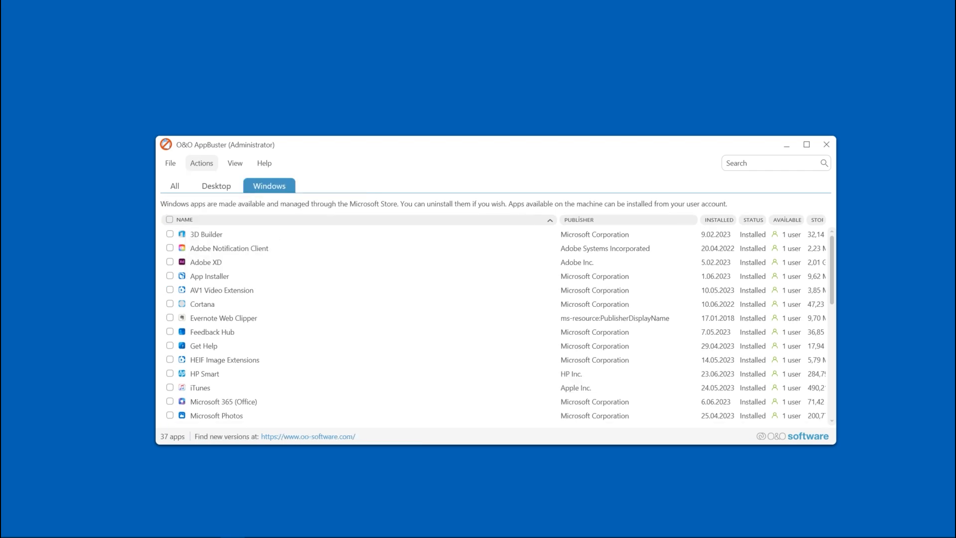
Step: Hide Microsoft apps, then remove Skype for the whole computer
left_click(202, 163)
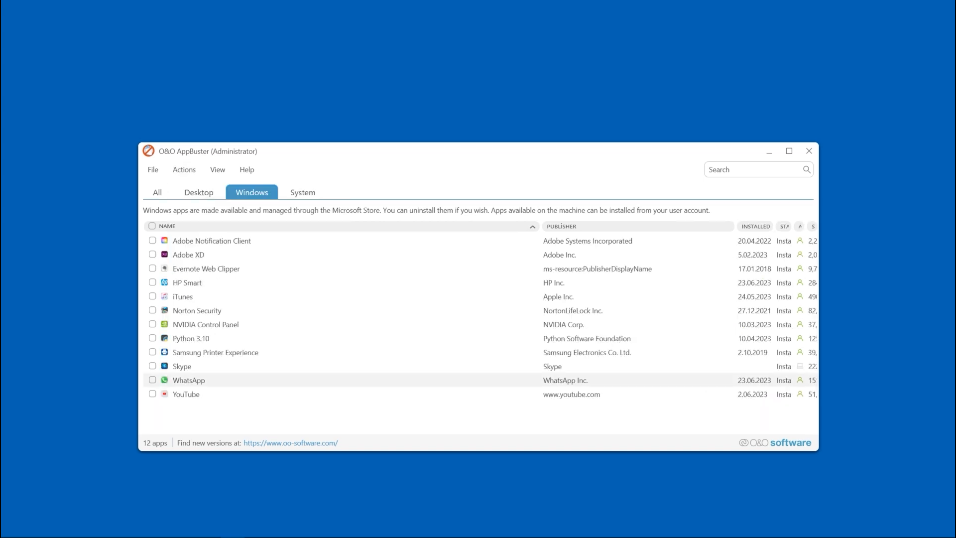
left_click(227, 214)
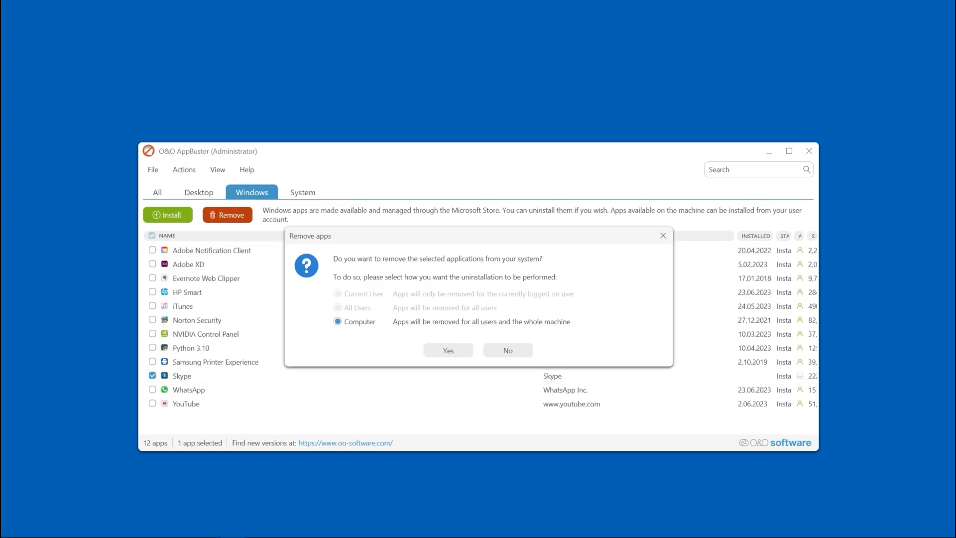
left_click(448, 350)
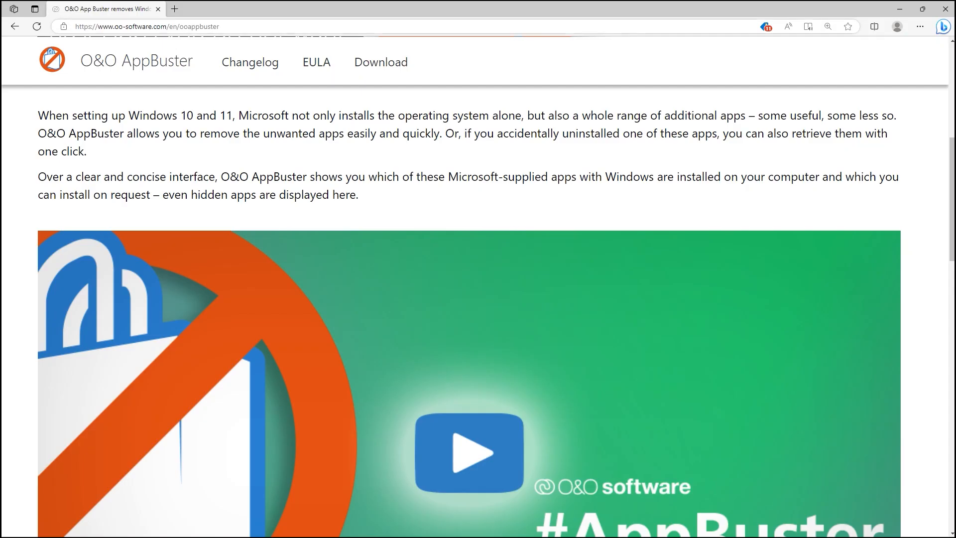
Step: Download the installer OOAPB.exe from the AppBuster product page in Edge
left_click(147, 26)
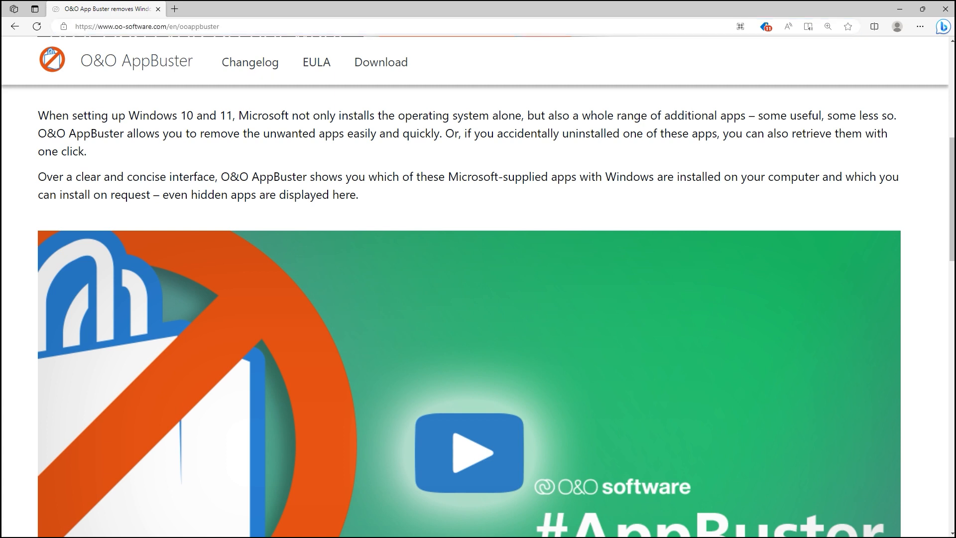
scroll("up", 3)
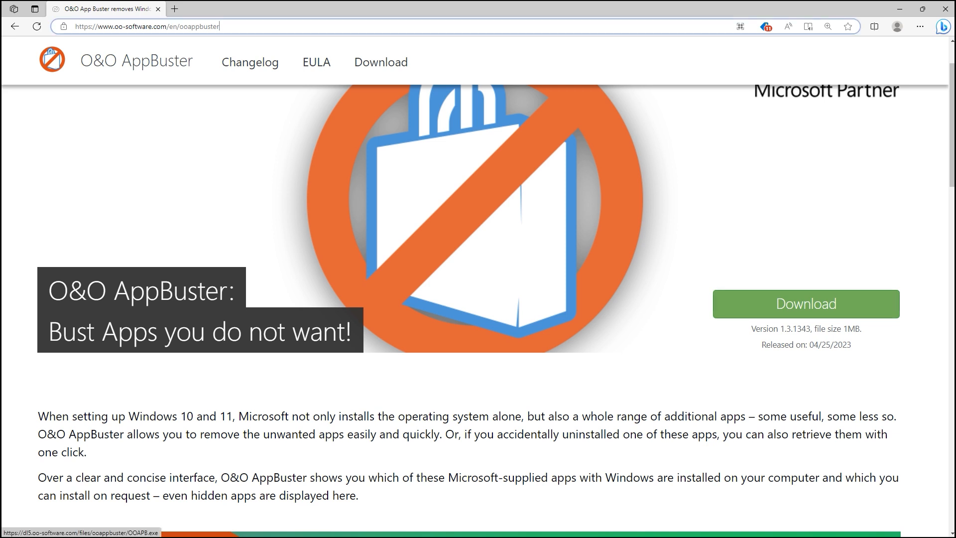
left_click(805, 303)
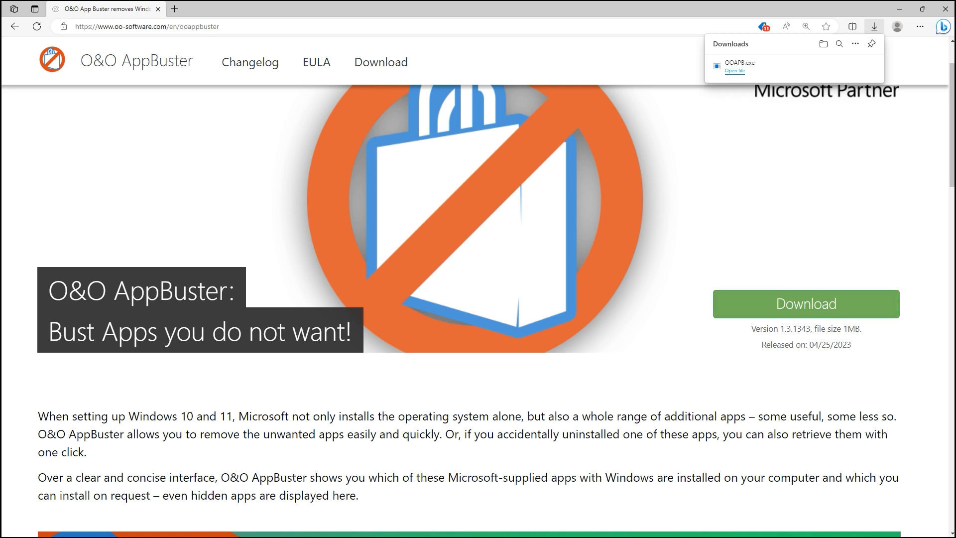
Step: Launch OOAPB.exe from Edge's downloads and view the 268 desktop applications
left_click(734, 71)
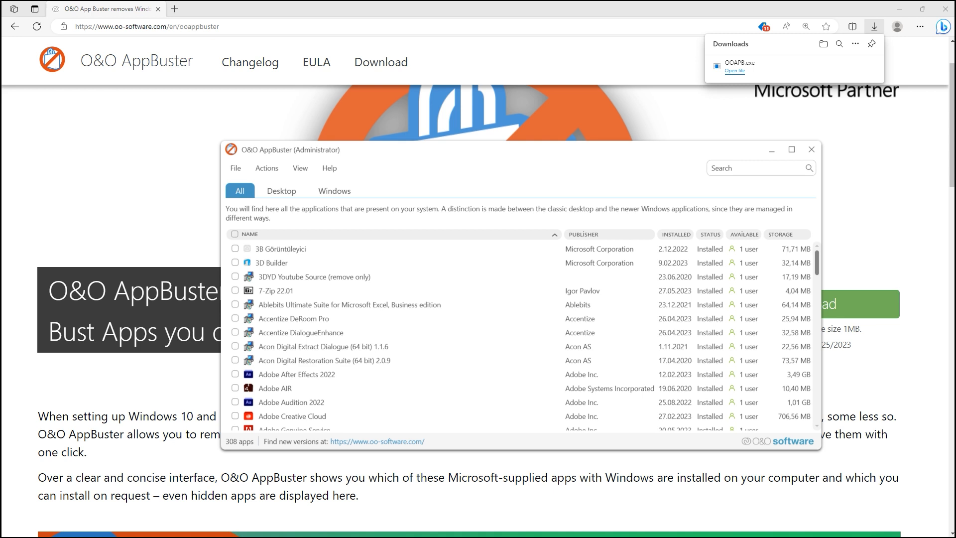
scroll("down", 3)
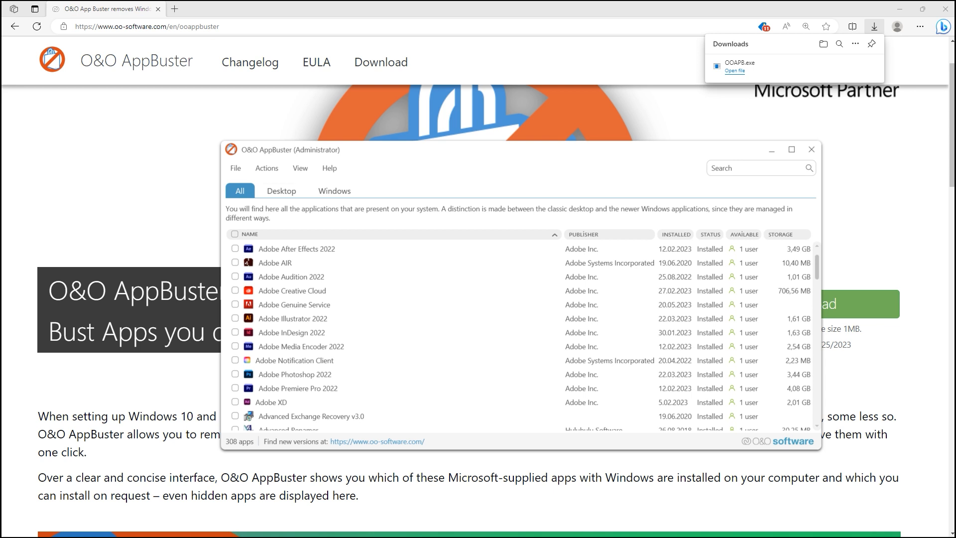
left_click(281, 191)
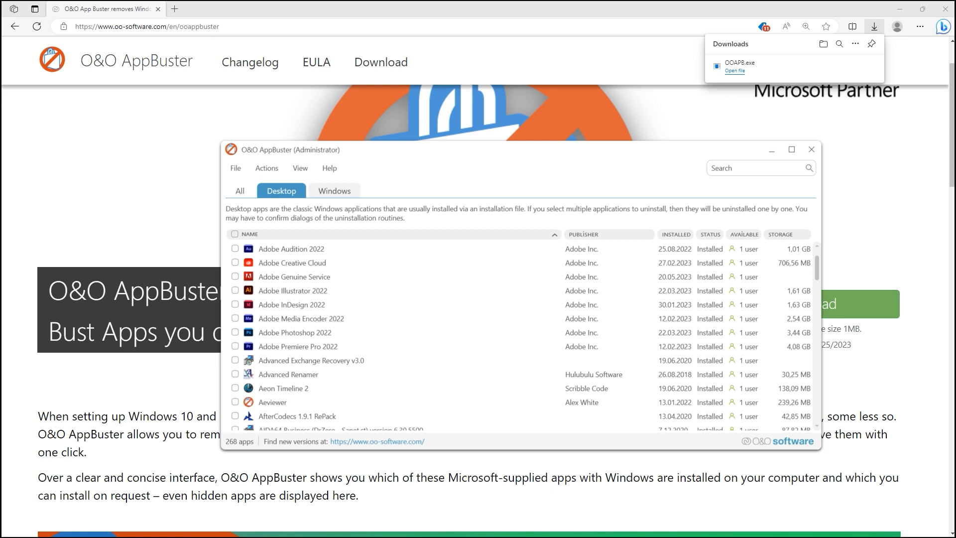
Step: Switch to the Windows category listing 40 Store apps
left_click(334, 191)
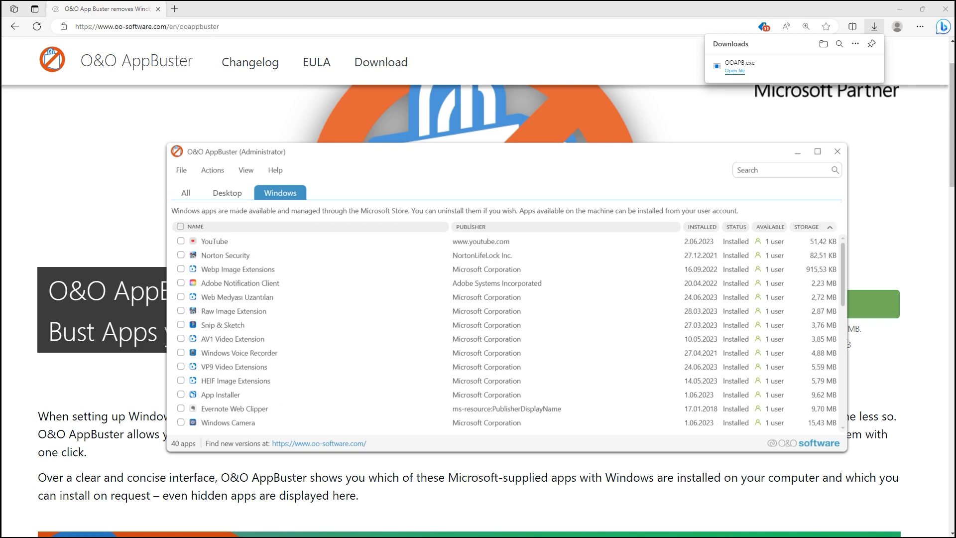
Step: Sort by Storage descending and expand Microsoft Whiteboard's details (version 53.10510.531.0)
left_click(823, 228)
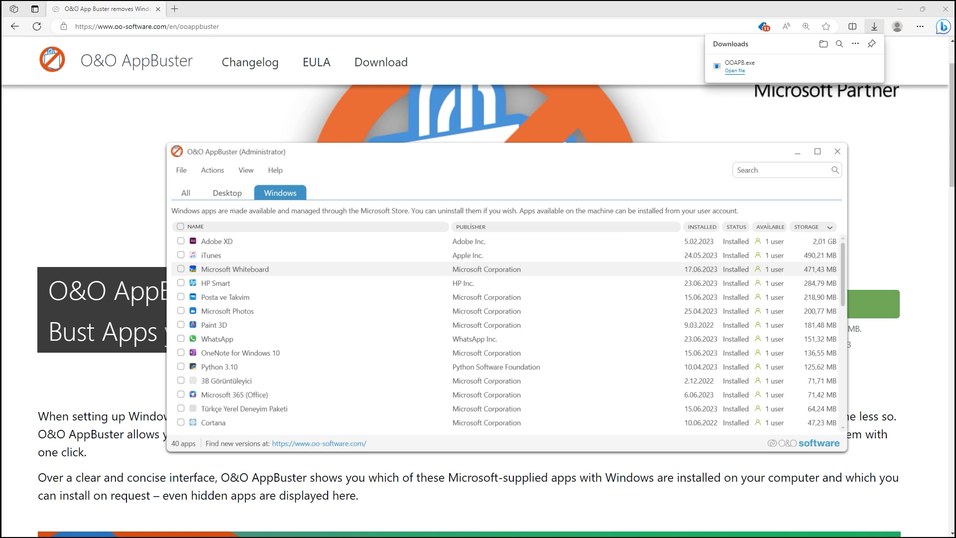
left_click(235, 268)
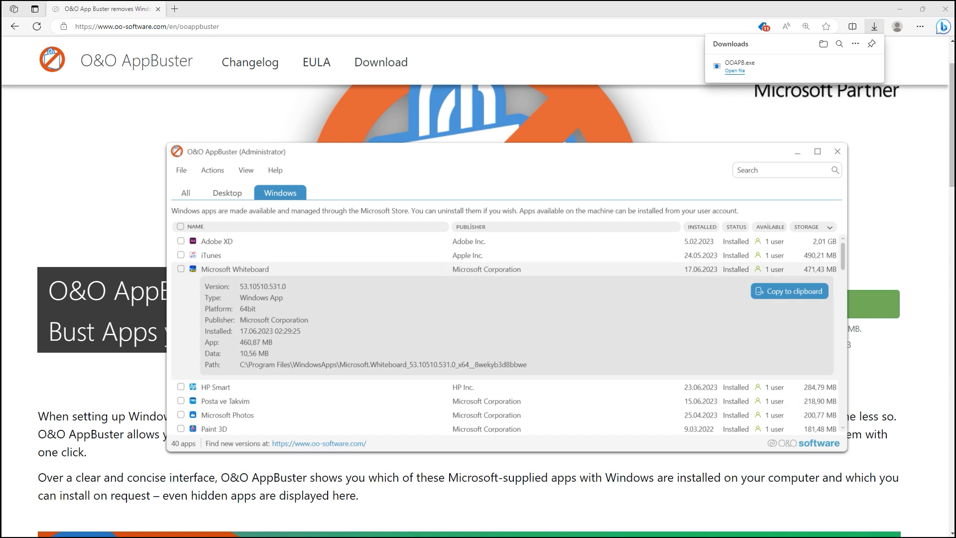
Step: Tick Microsoft Whiteboard and start its removal
left_click(180, 269)
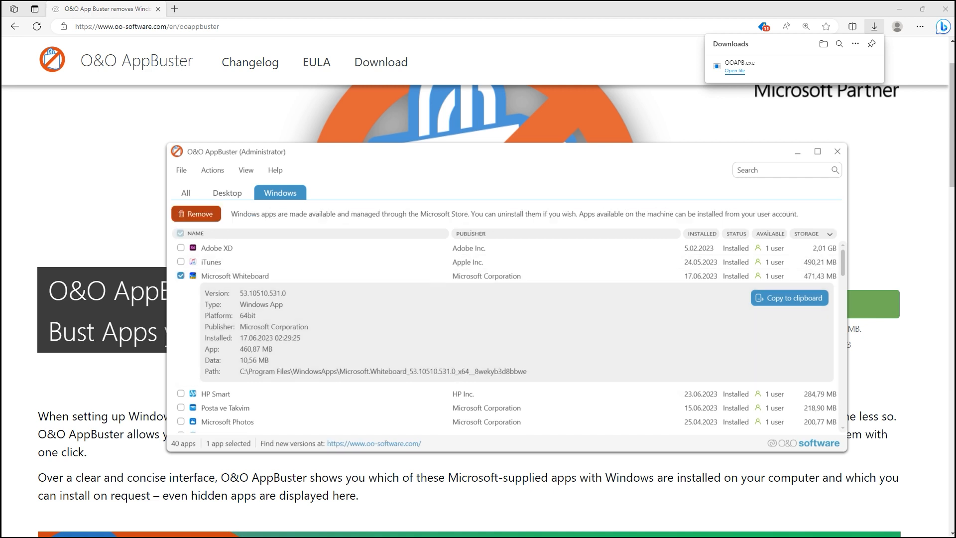
left_click(195, 213)
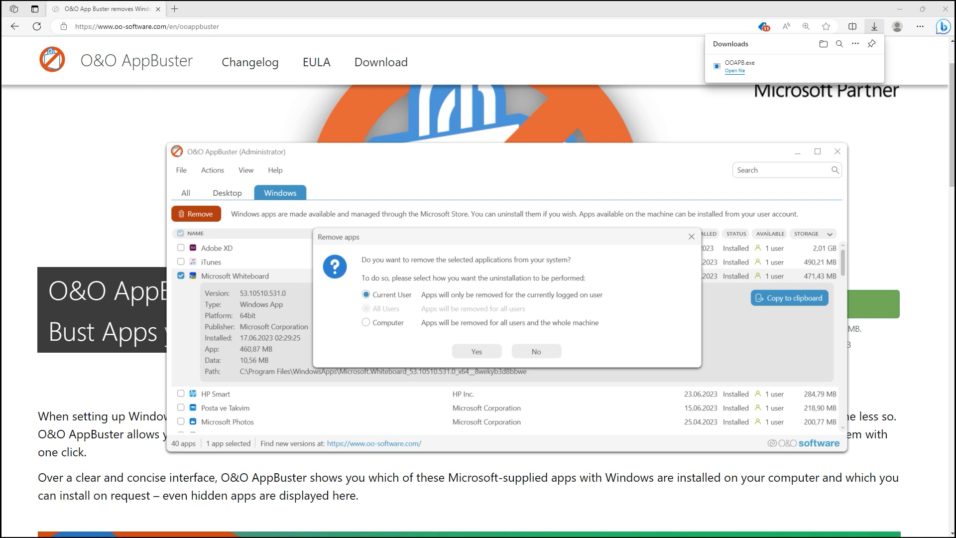
Step: Uninstall Microsoft Whiteboard for the whole computer and close the removal report
left_click(365, 323)
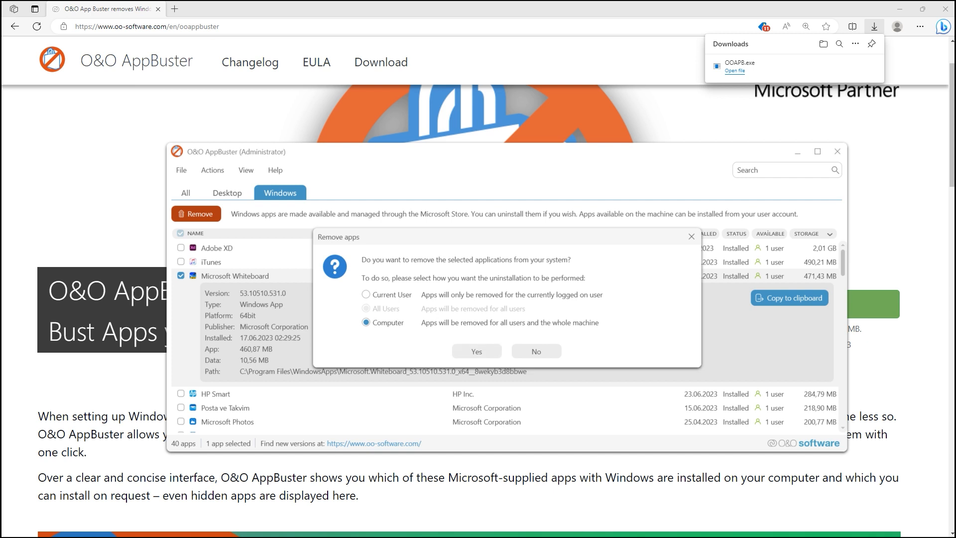
left_click(476, 350)
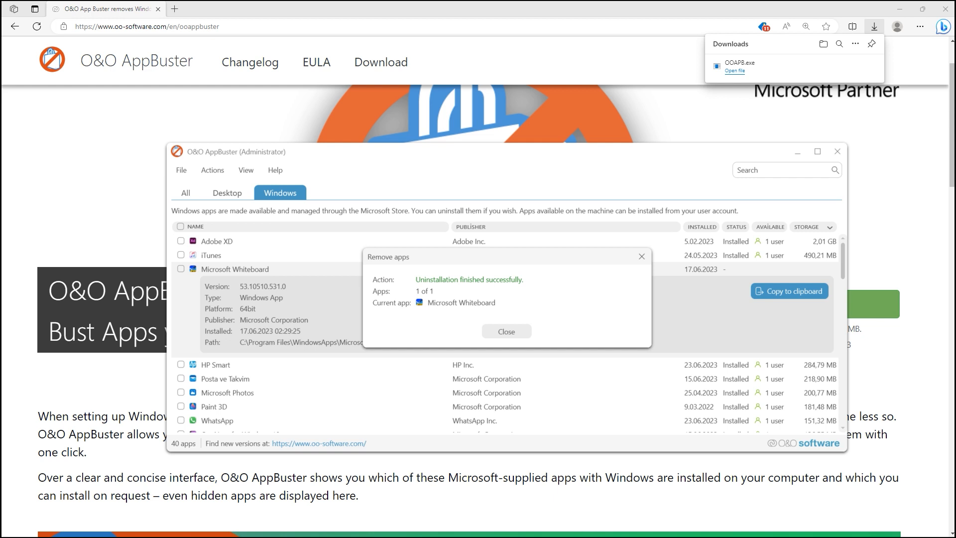
left_click(506, 331)
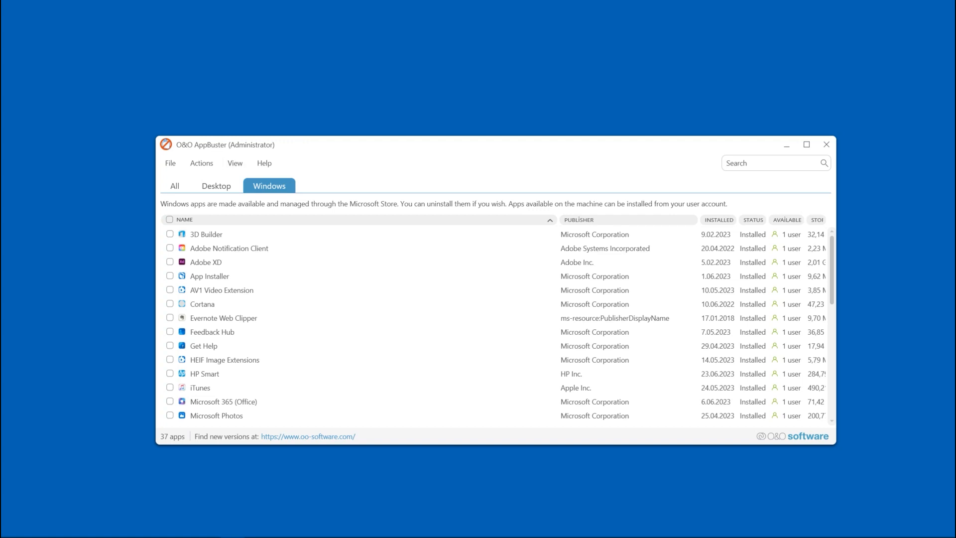
left_click(201, 163)
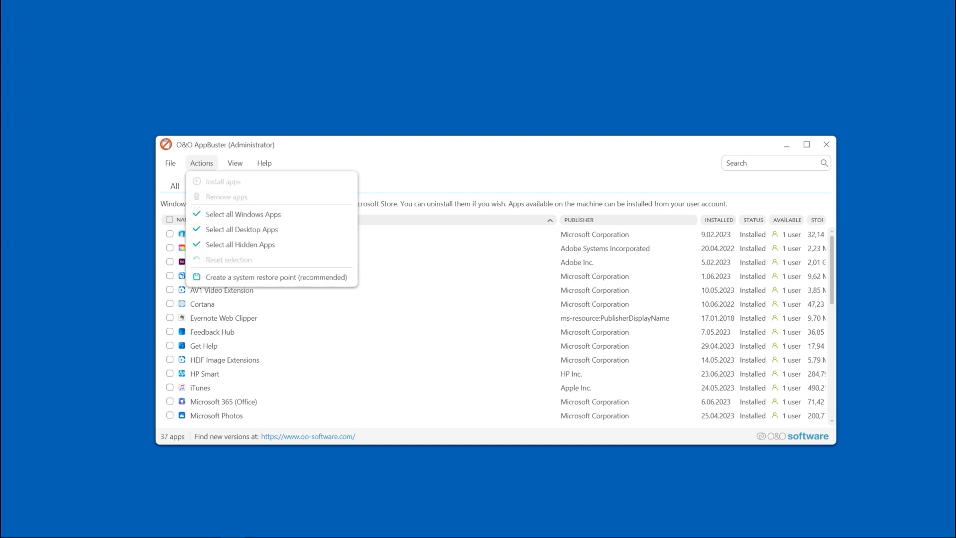
mouse_move(242, 229)
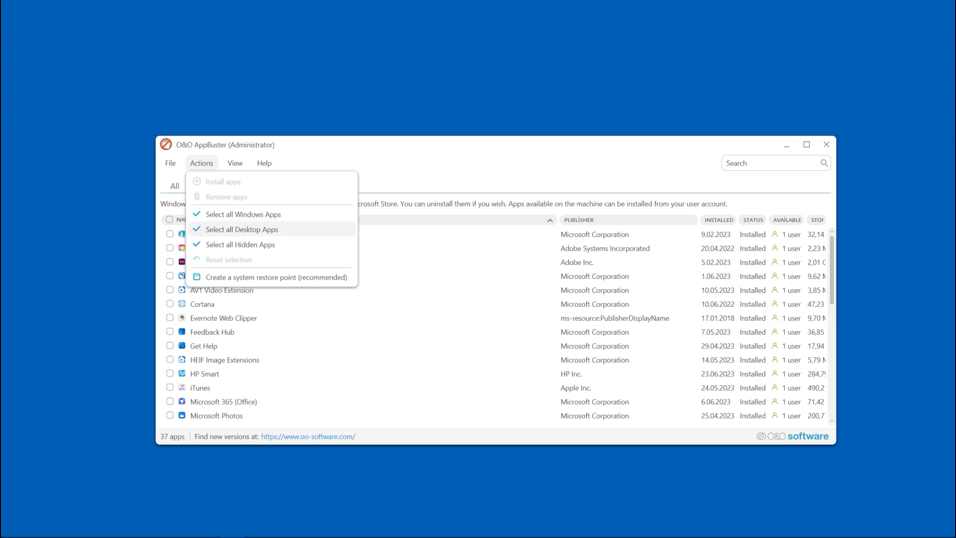
mouse_move(242, 214)
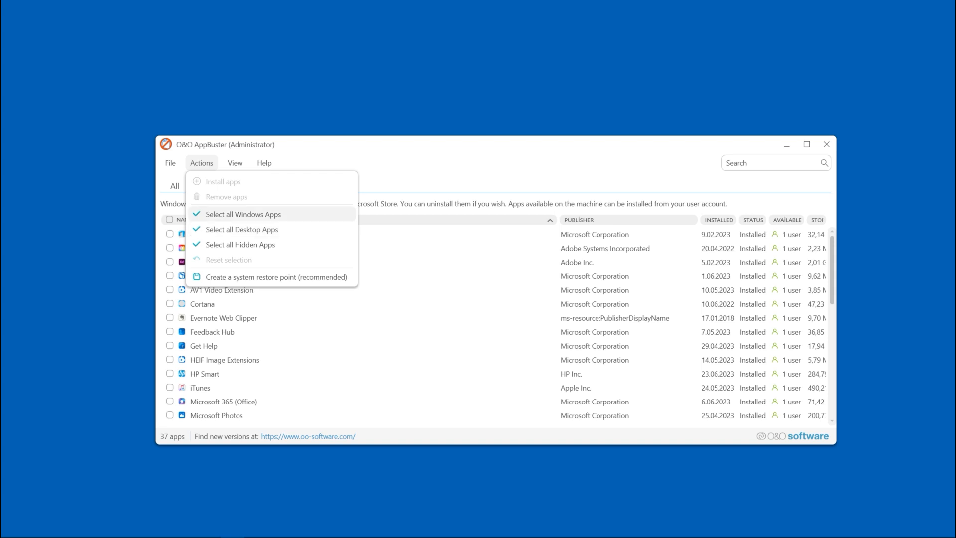
left_click(242, 214)
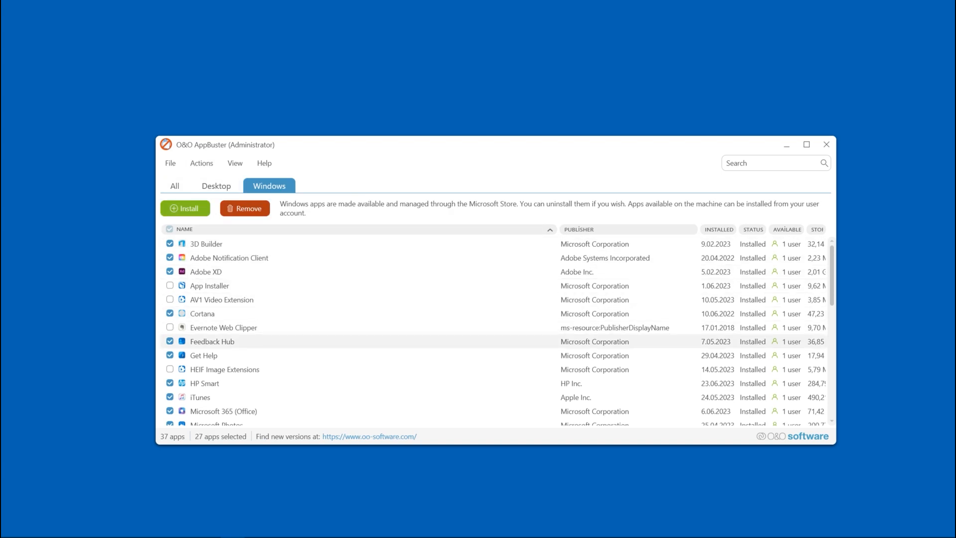
scroll("down", 3)
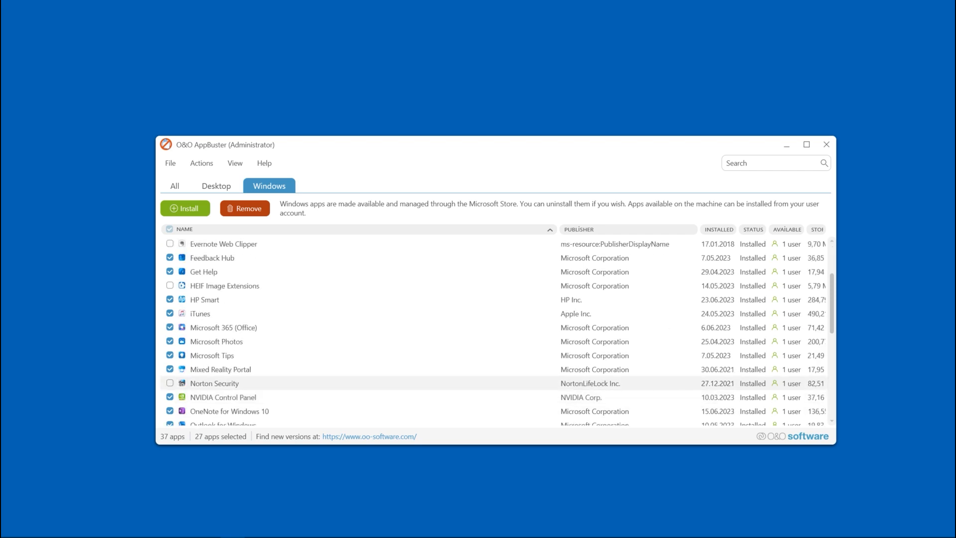
scroll("down", 3)
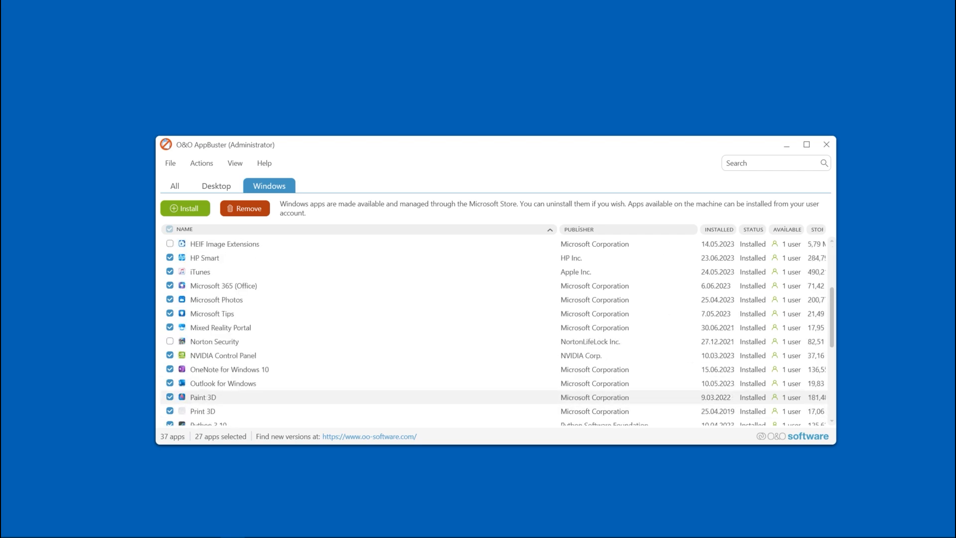
left_click(201, 163)
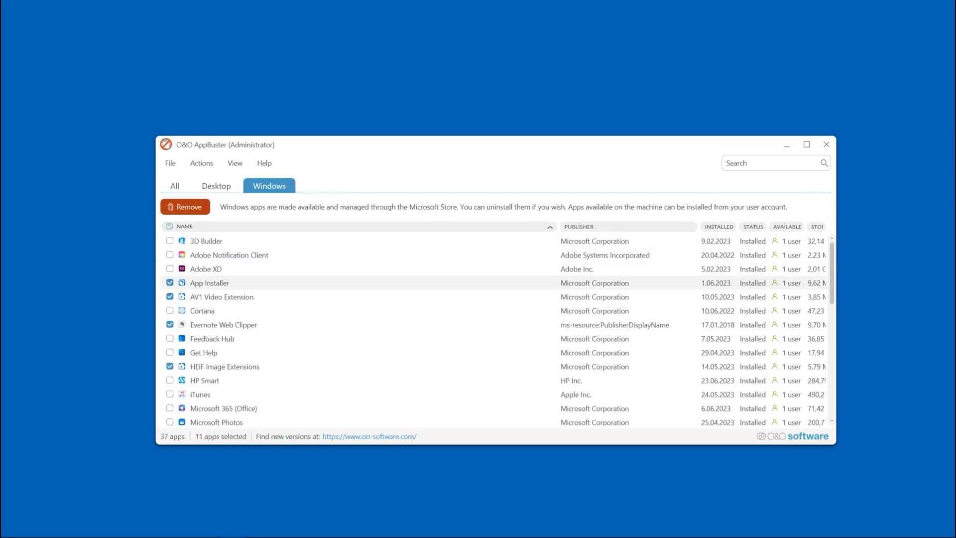
scroll("down", 3)
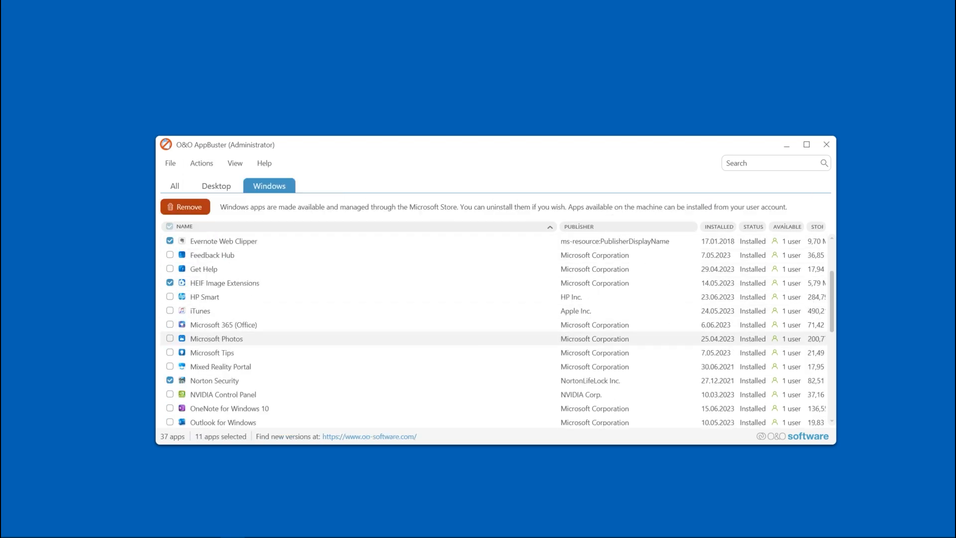
left_click(201, 163)
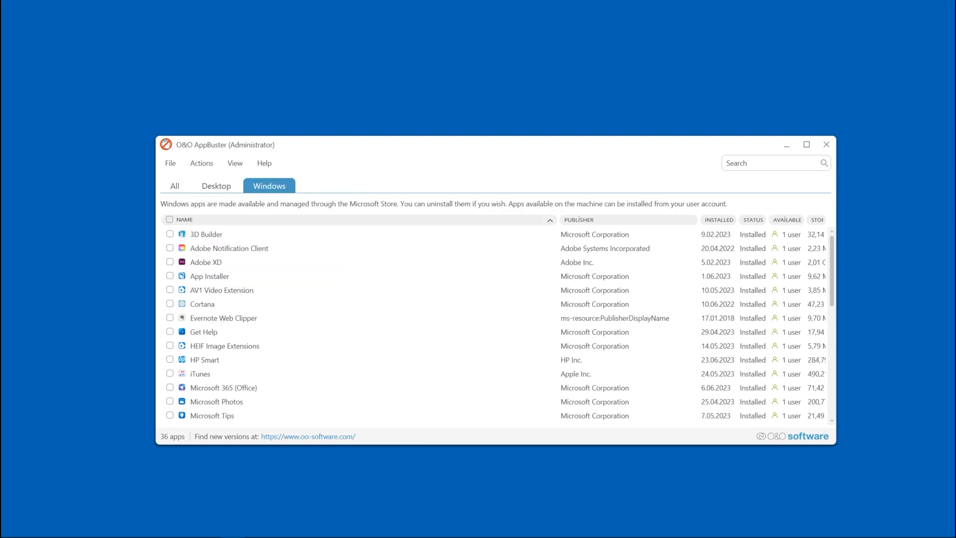
Step: Enable View > Show system apps and scroll through the 66-app System list
left_click(235, 163)
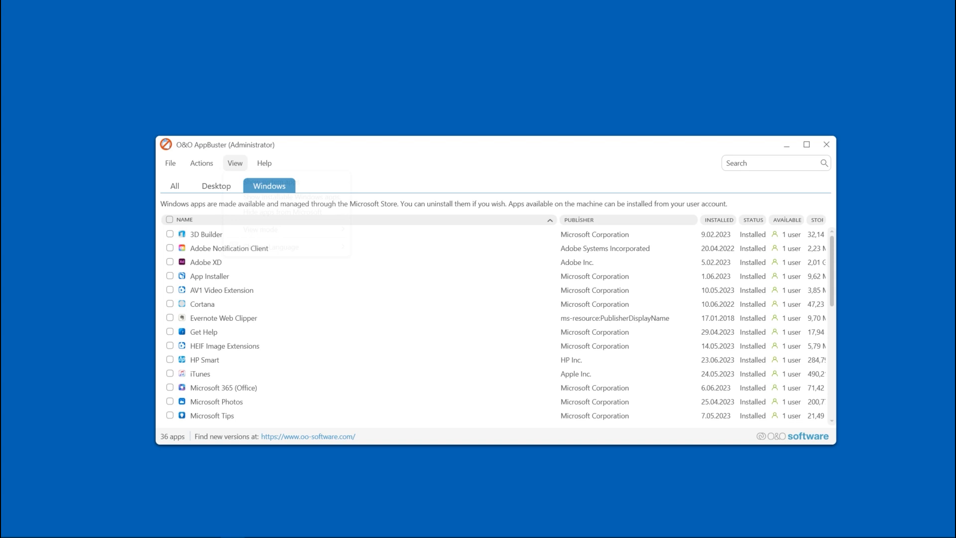
left_click(235, 163)
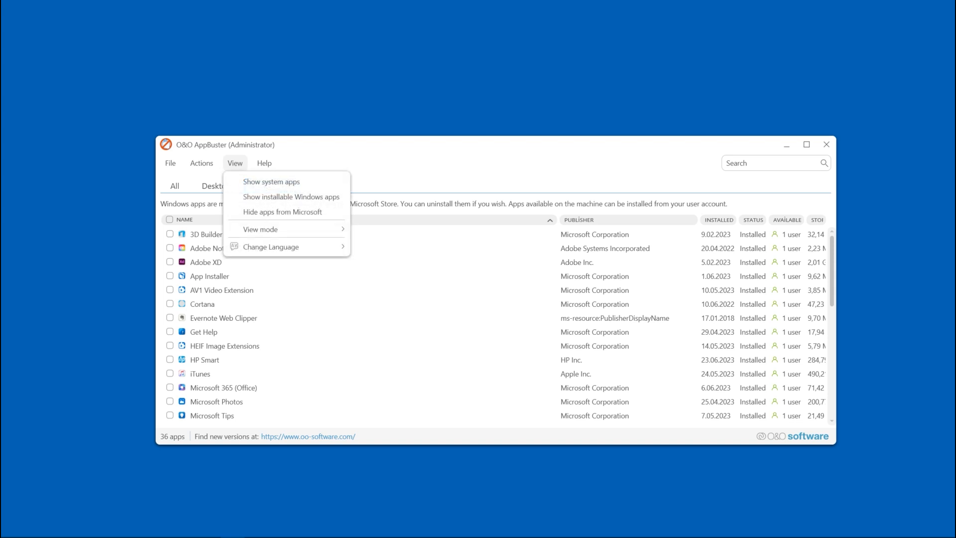
mouse_move(271, 181)
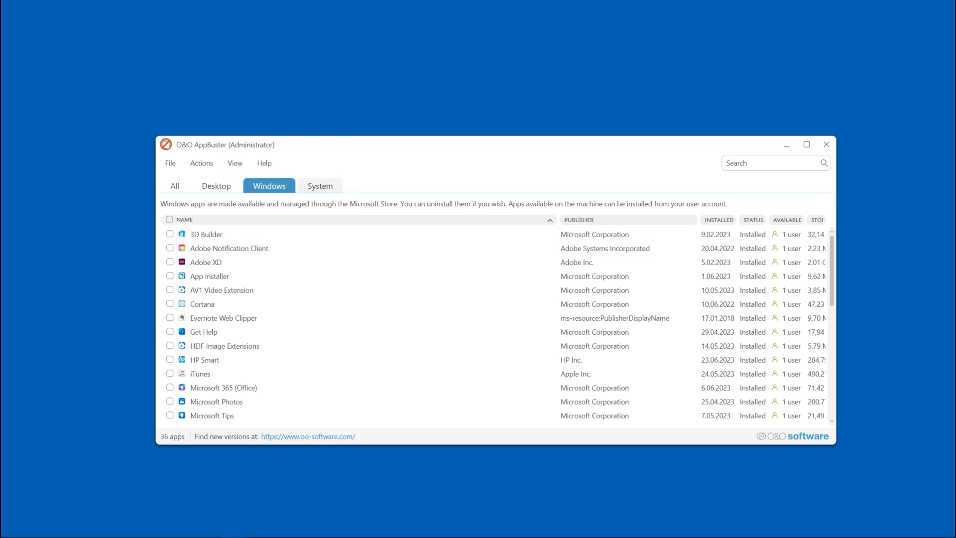
left_click(319, 186)
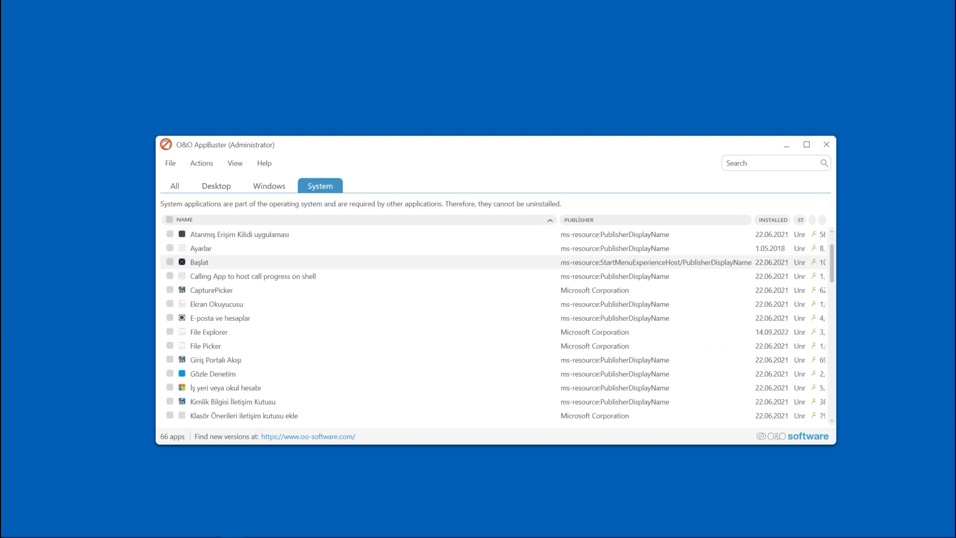
scroll("down", 3)
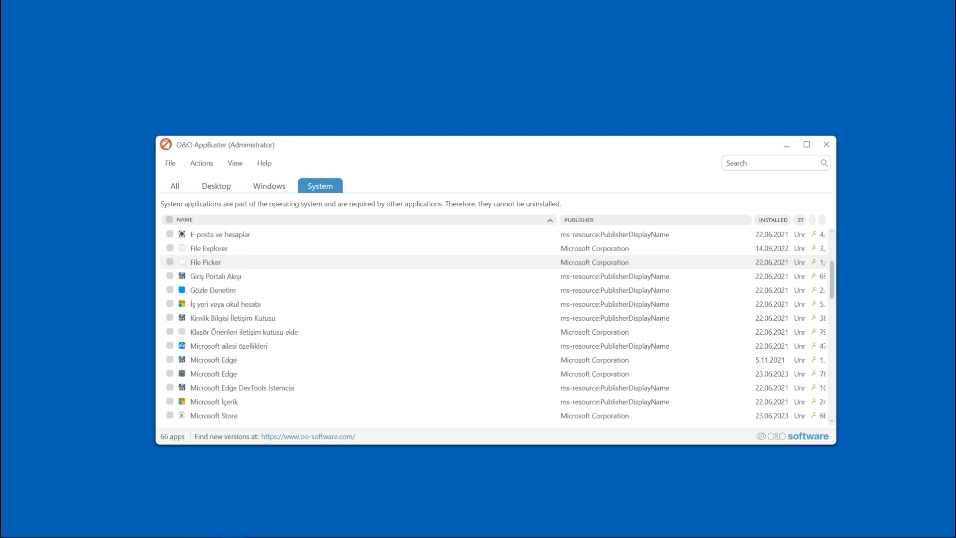
scroll("down", 3)
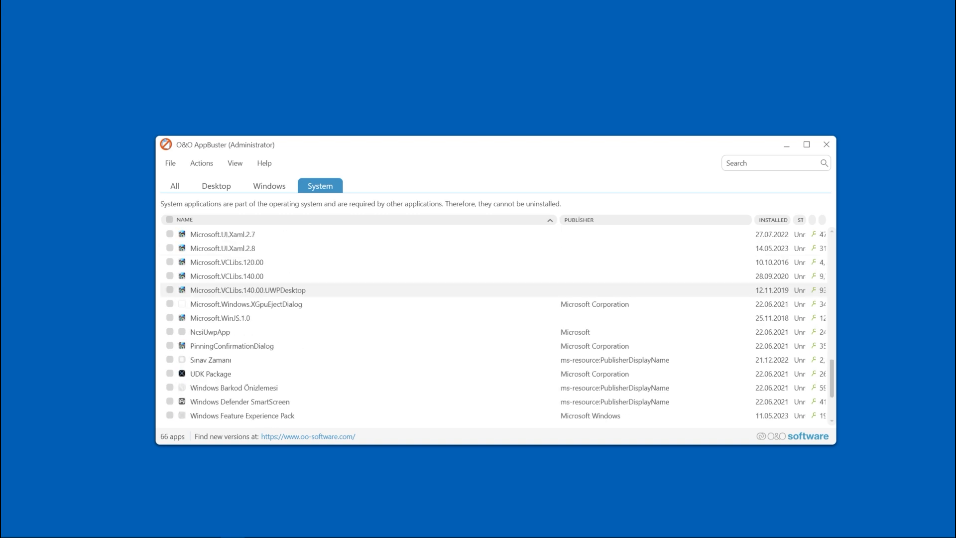
scroll("down", 3)
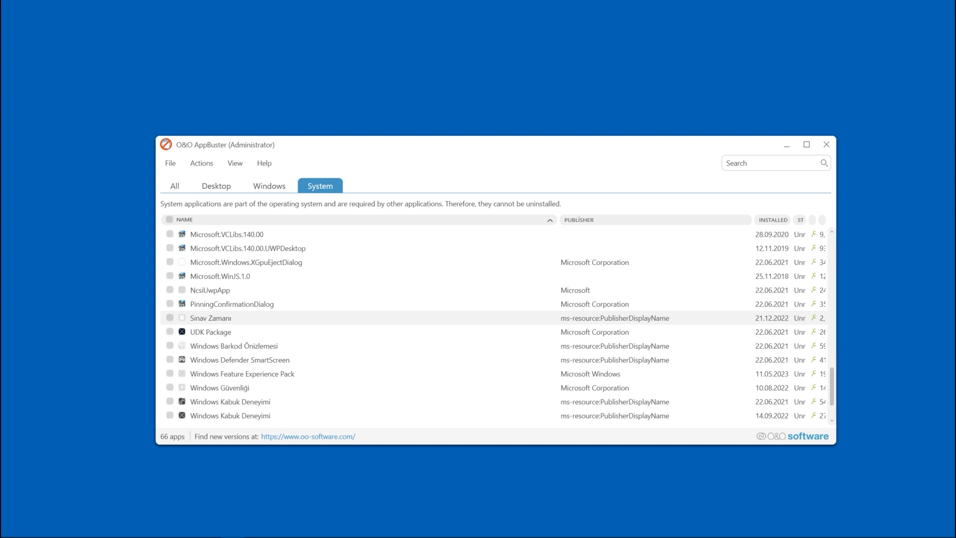
Step: Return to Windows apps and hide Microsoft's apps, leaving 12 like Skype and WhatsApp
left_click(269, 186)
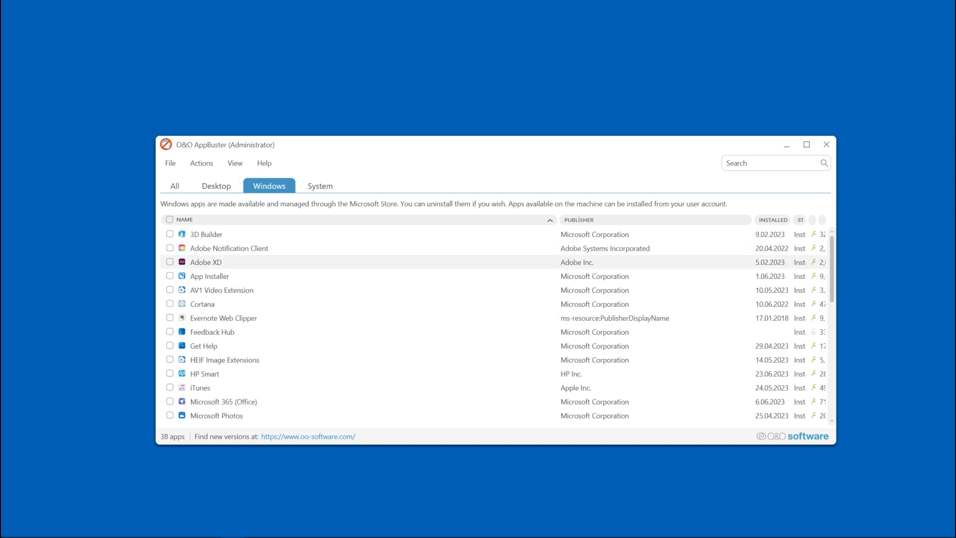
scroll("down", 3)
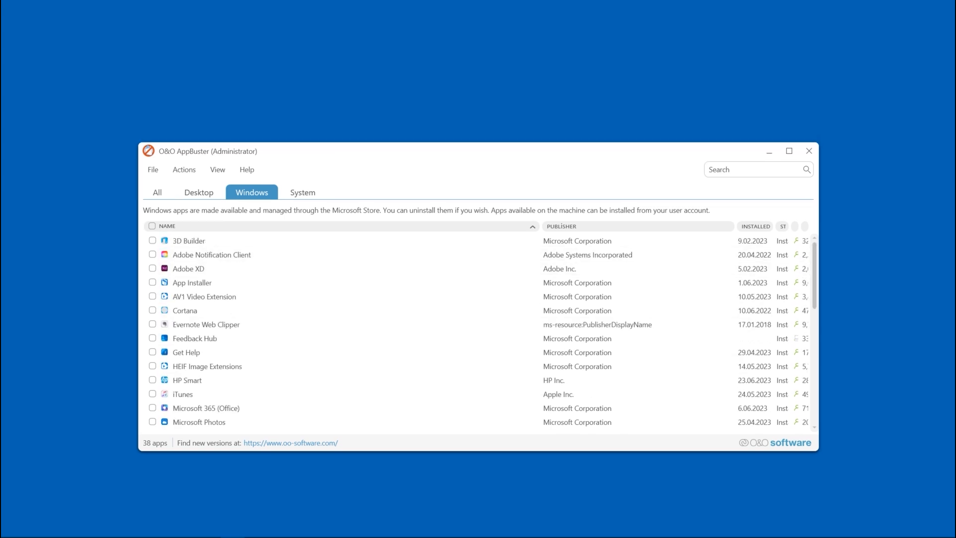
left_click(217, 169)
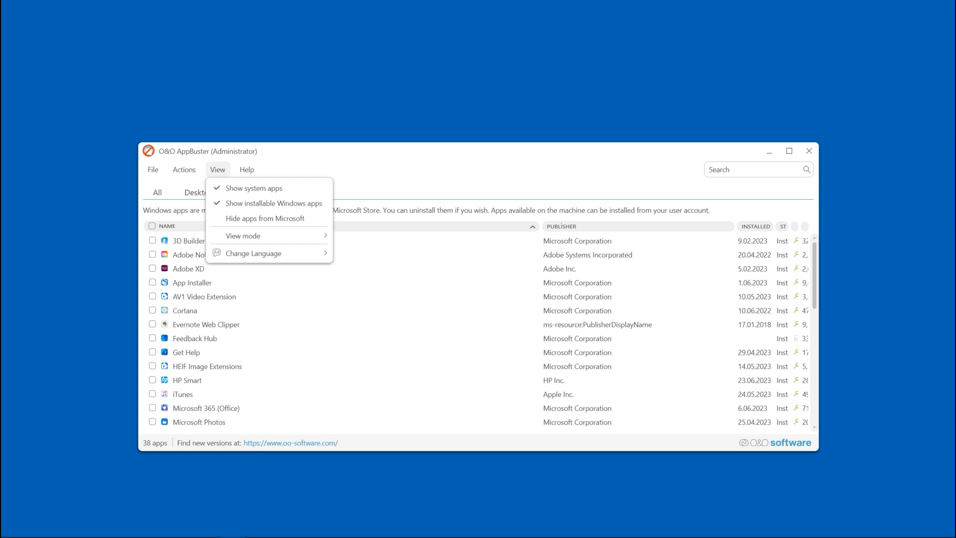
left_click(251, 193)
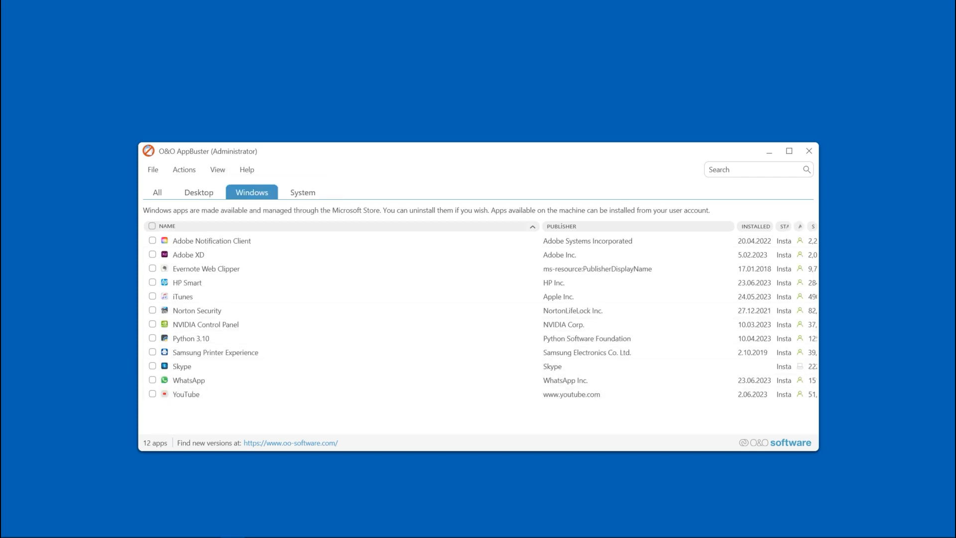
Step: Tick Skype and uninstall it, with the report showing 1 of 1 finished
left_click(217, 170)
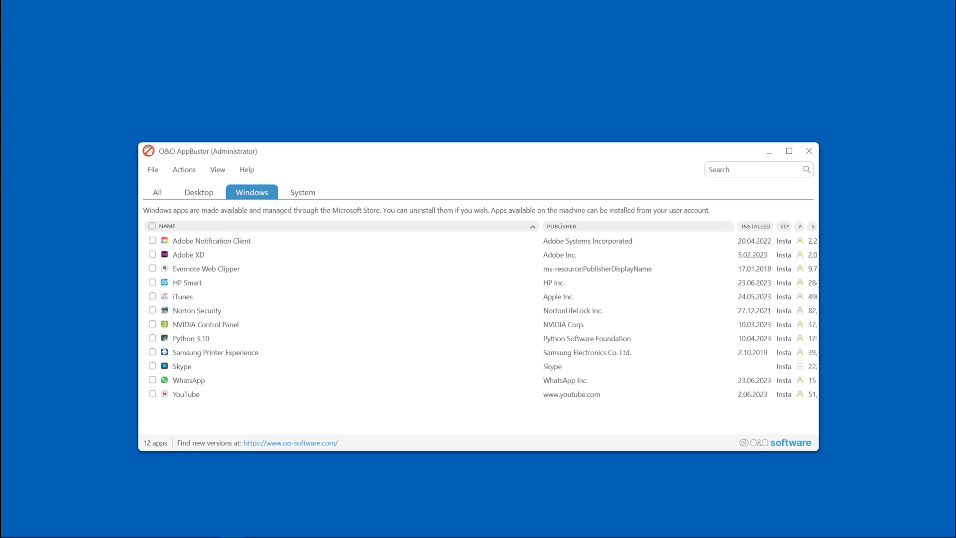
left_click(153, 365)
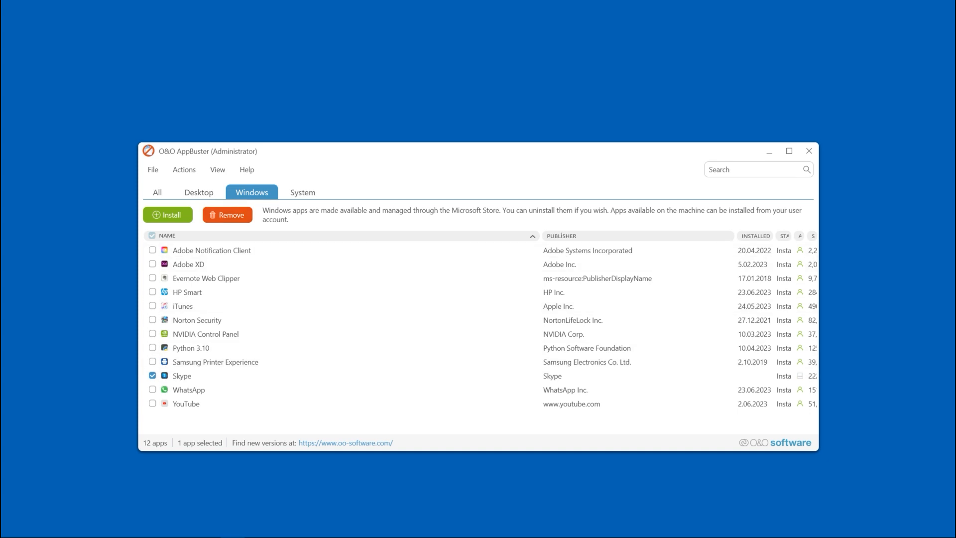
left_click(227, 215)
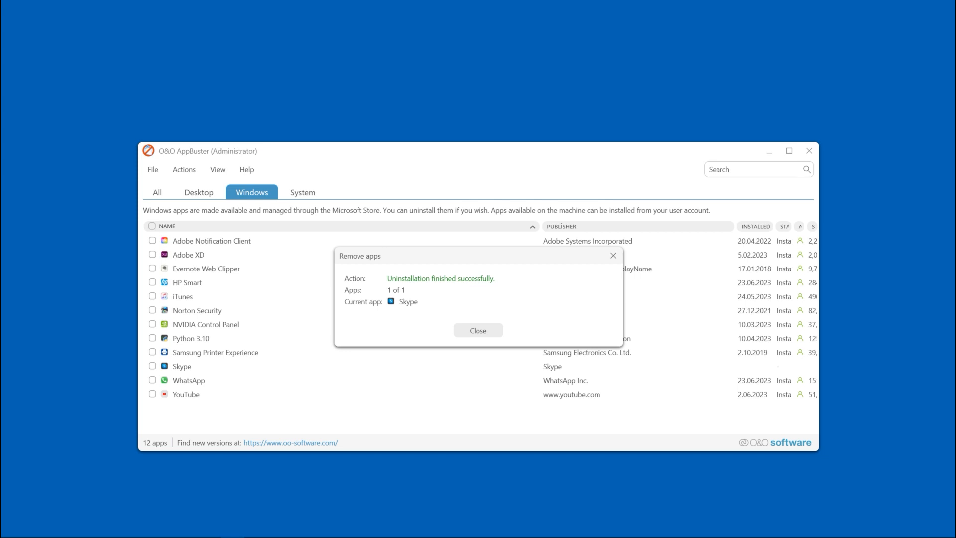
Step: Close the Skype removal report, leaving 11 apps in the Windows apps list
left_click(478, 329)
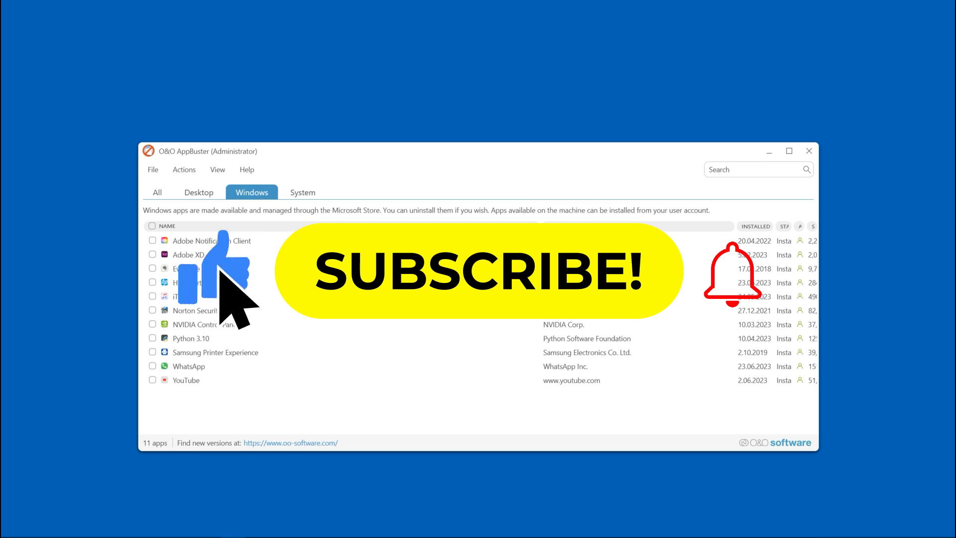
left_click(482, 271)
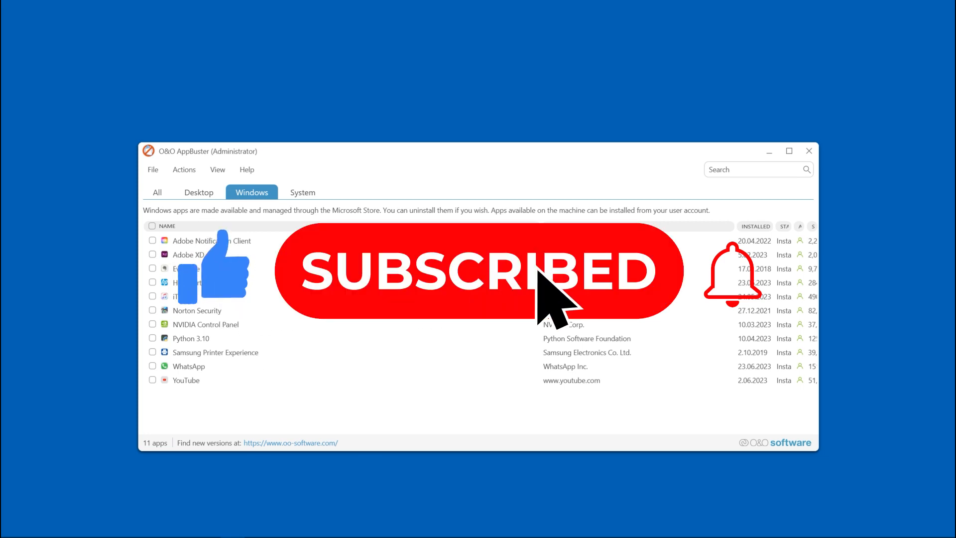